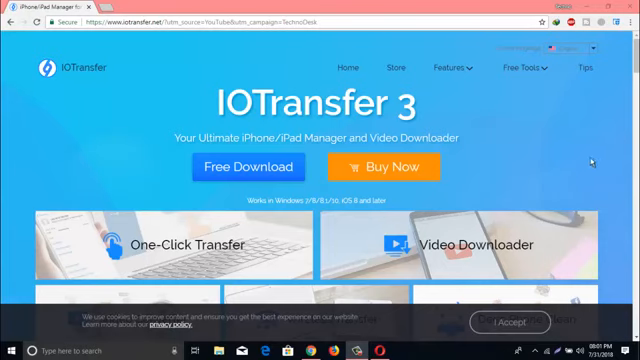
mouse_move(104, 110)
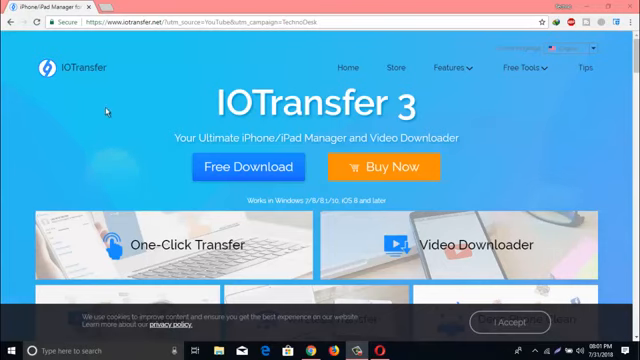
mouse_move(126, 92)
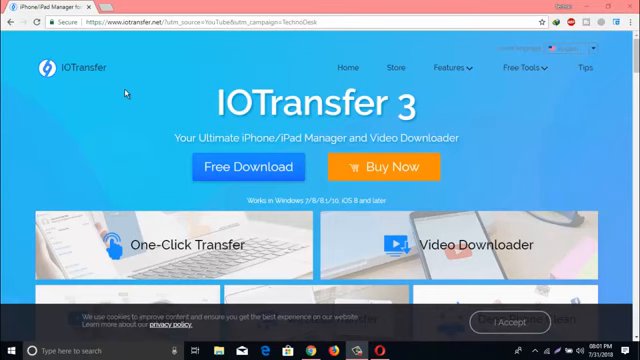
mouse_move(90, 112)
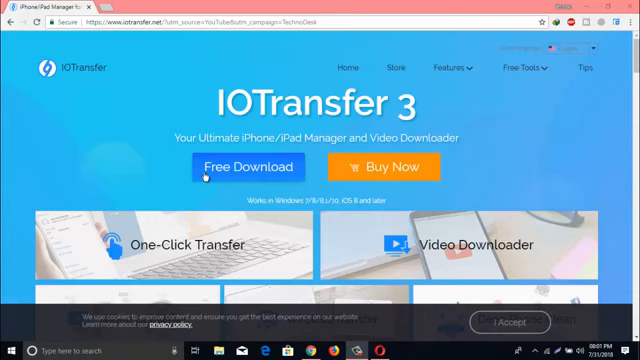
mouse_move(120, 96)
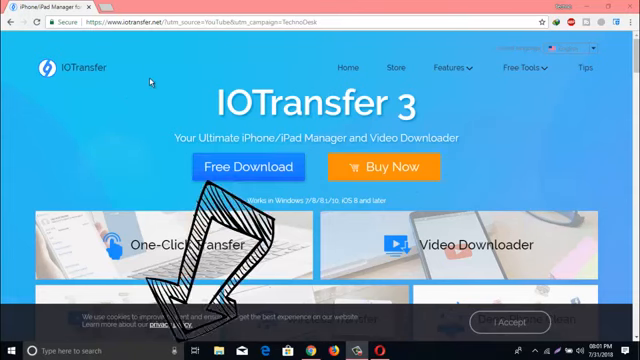
mouse_move(82, 116)
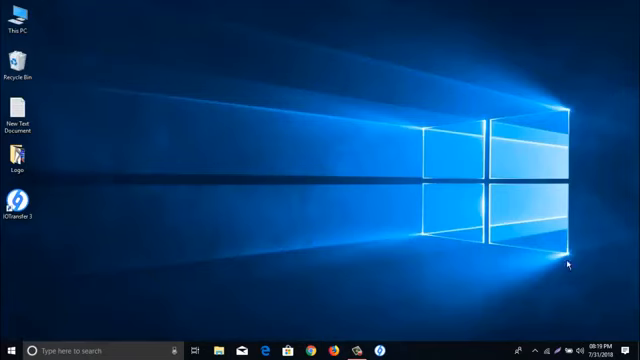
mouse_move(30, 232)
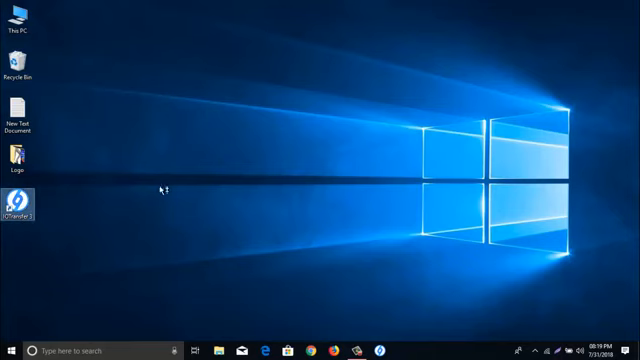
- Launch IOTransfer 3 from the desktop and land on the Home screen of the connected iPhone
double_click(18, 206)
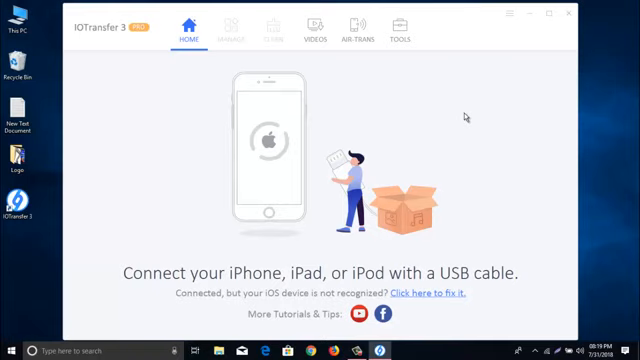
mouse_move(416, 164)
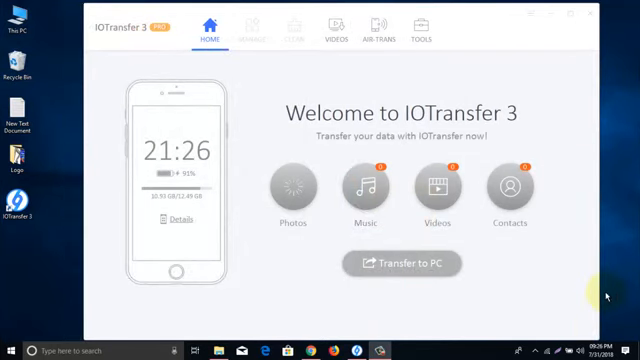
click(292, 184)
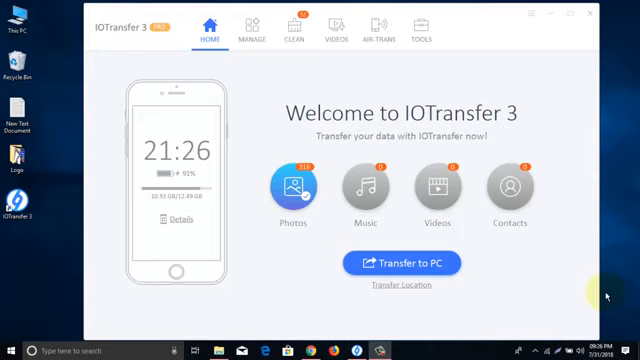
mouse_move(564, 236)
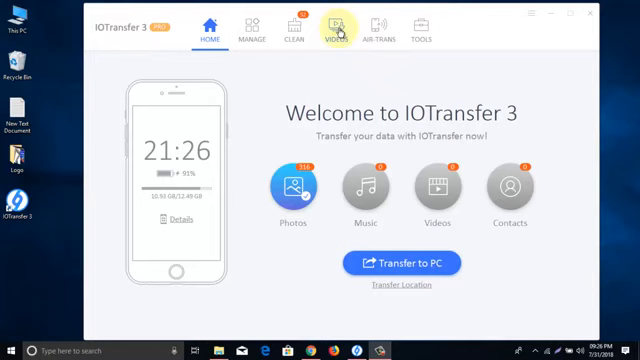
- Add the MOV clip to the Video Converter's conversion list and select it
click(334, 30)
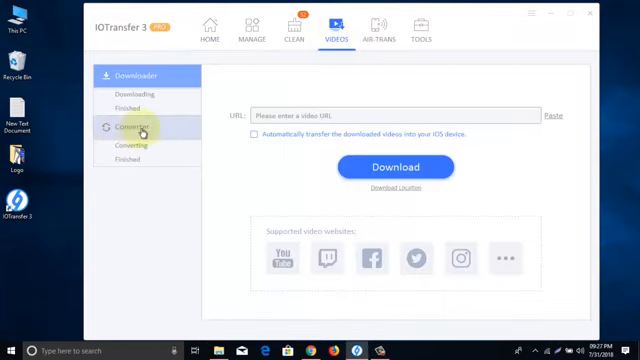
click(132, 124)
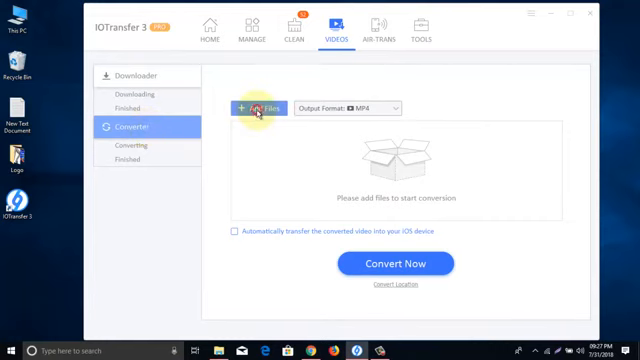
click(252, 106)
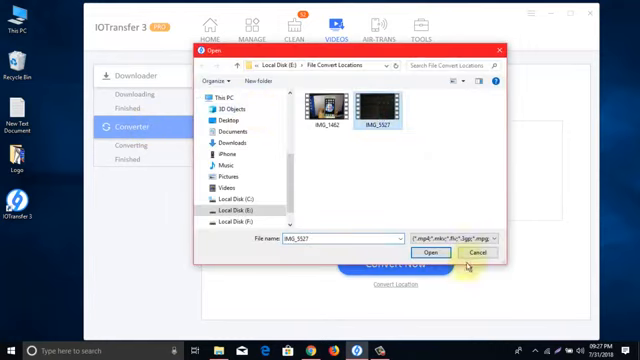
click(432, 252)
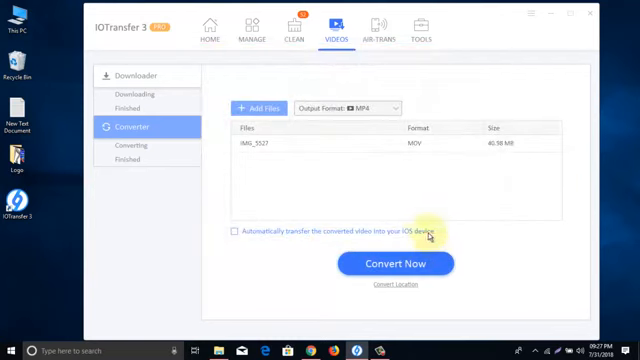
click(300, 152)
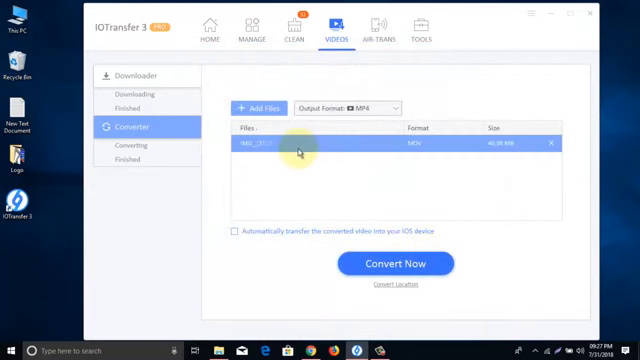
mouse_move(422, 152)
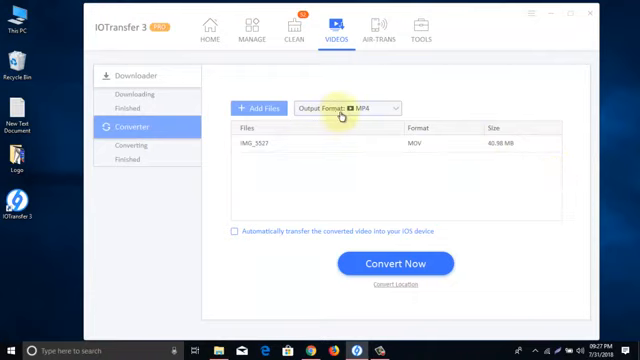
- Set the output format to MP4 with automatic transfer of the result to the iPhone
click(350, 106)
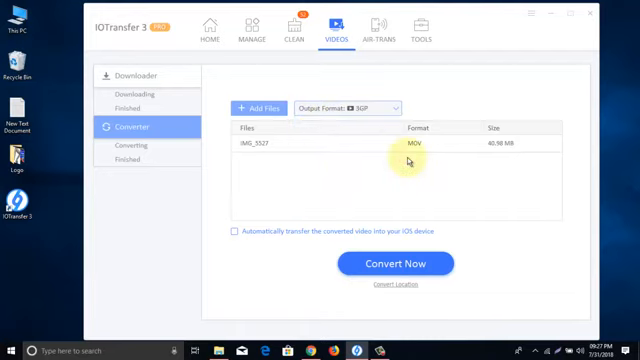
click(350, 108)
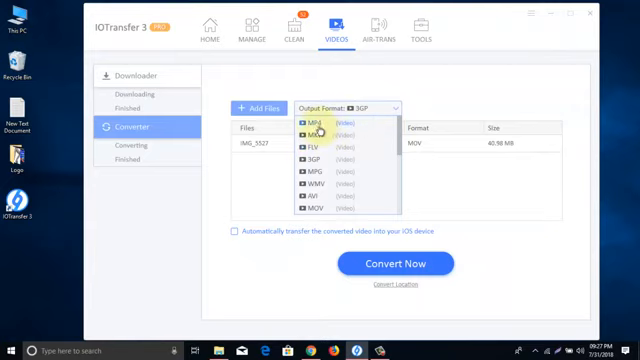
click(308, 122)
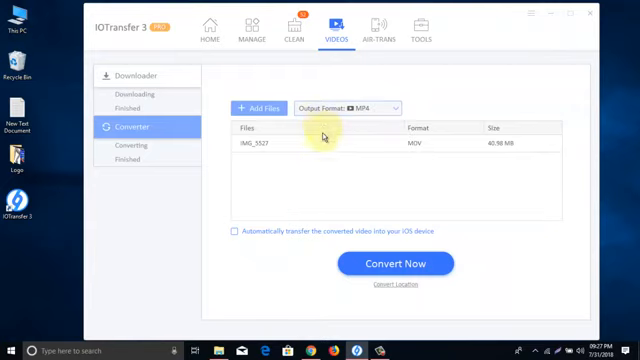
click(394, 284)
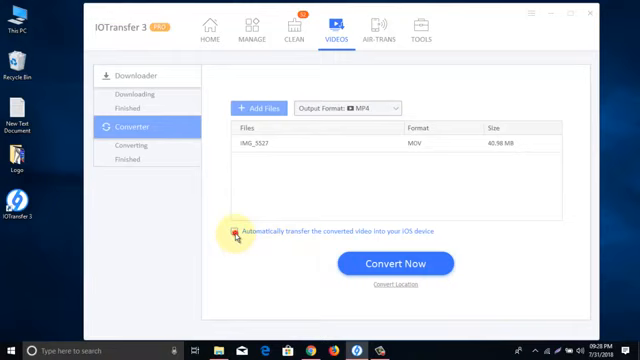
click(232, 232)
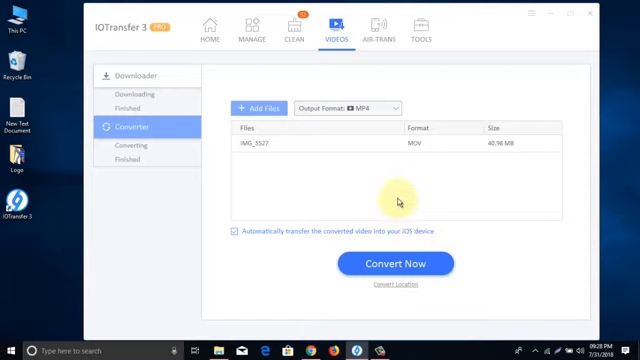
mouse_move(312, 190)
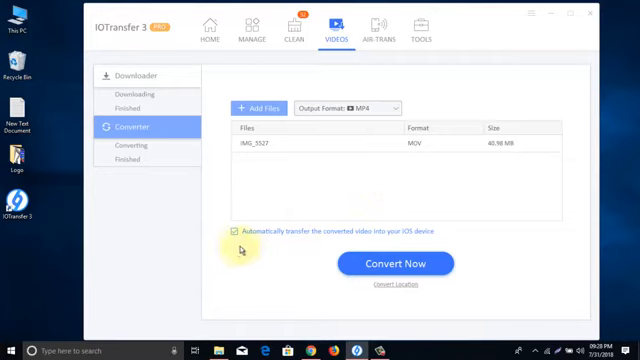
- Convert the queued clip to MP4 and view the result in the Finished list's output folder
click(396, 264)
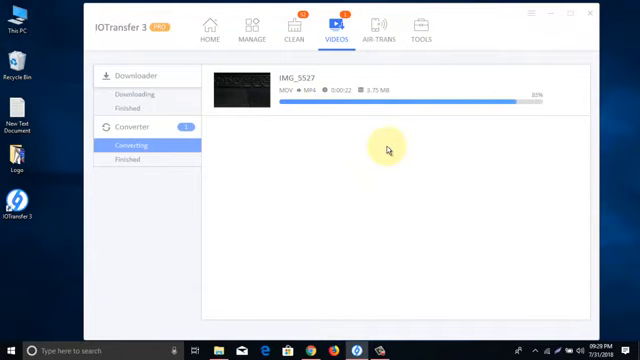
click(128, 160)
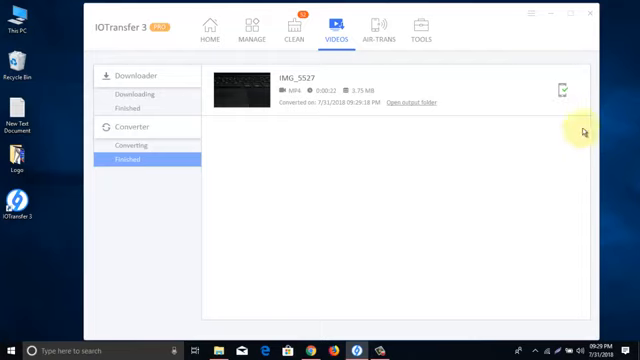
mouse_move(478, 132)
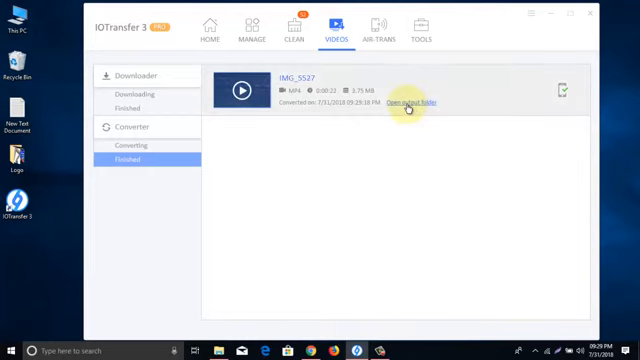
click(408, 104)
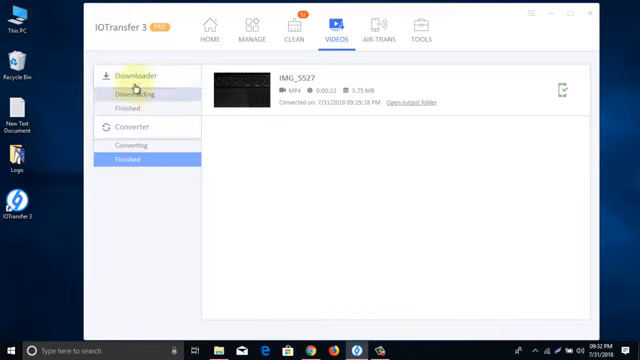
- Download the YouTube tutorial from the pasted link and view it in the output folder
click(130, 76)
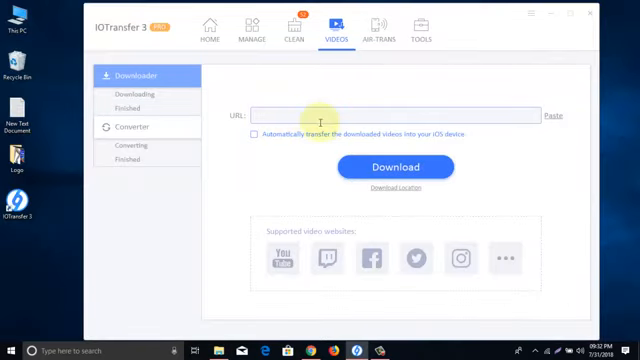
click(548, 114)
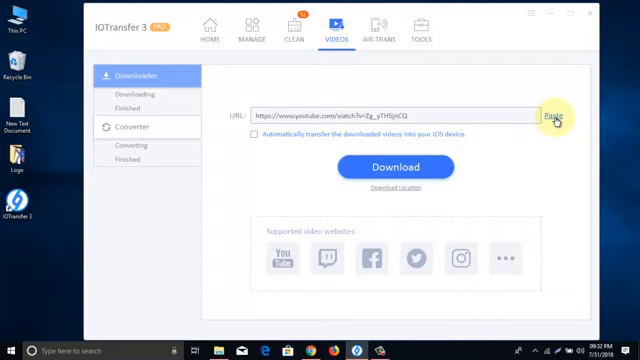
mouse_move(400, 192)
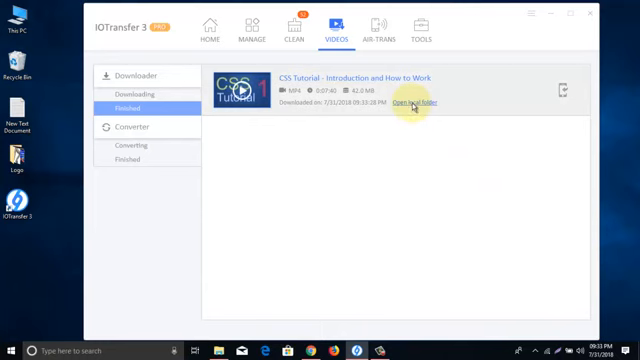
click(406, 102)
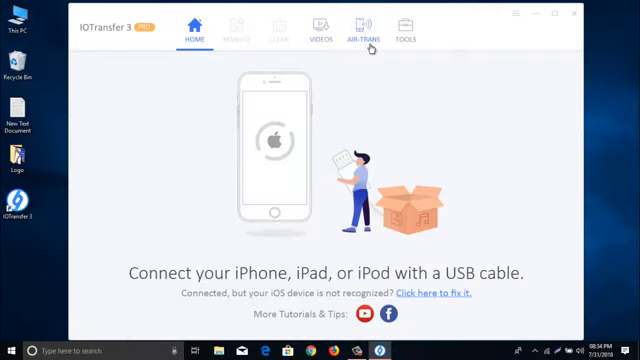
- Start Air-Trans device search and connect to the found iPhone
click(368, 28)
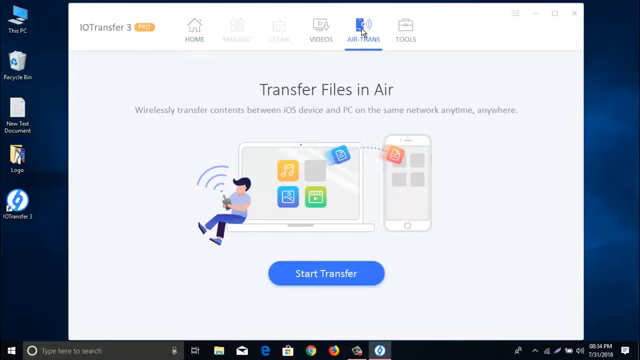
mouse_move(354, 302)
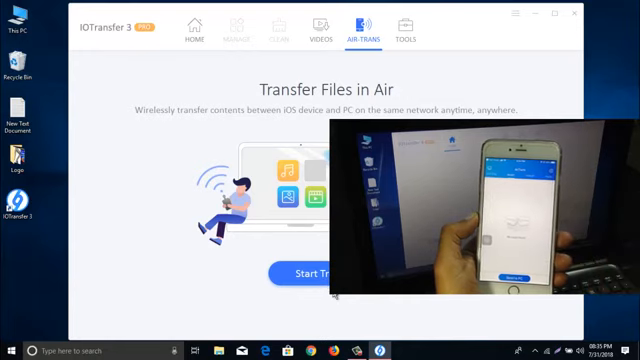
click(312, 274)
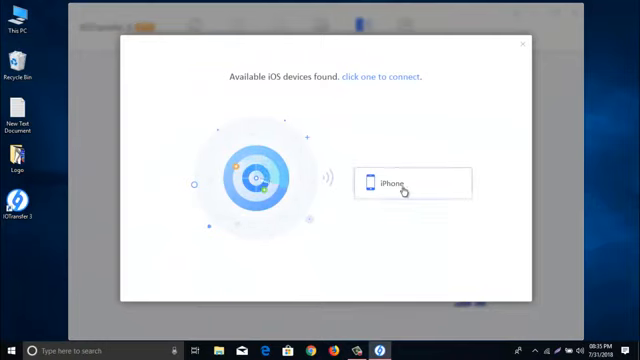
click(412, 184)
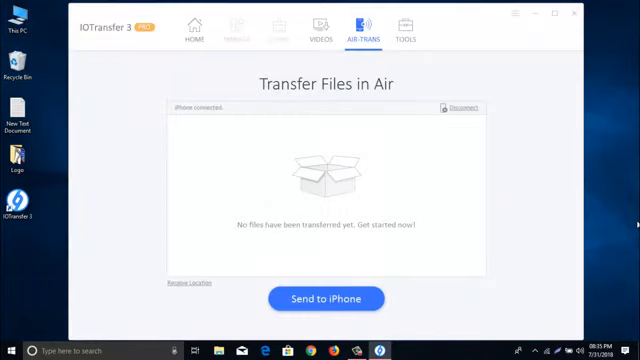
- Reconnect to the iPhone and view the PNG image received from it
click(460, 108)
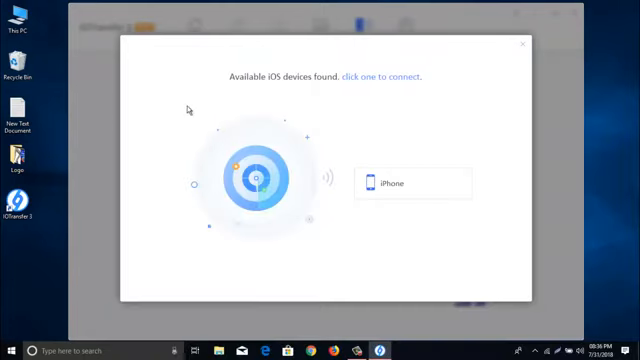
click(414, 184)
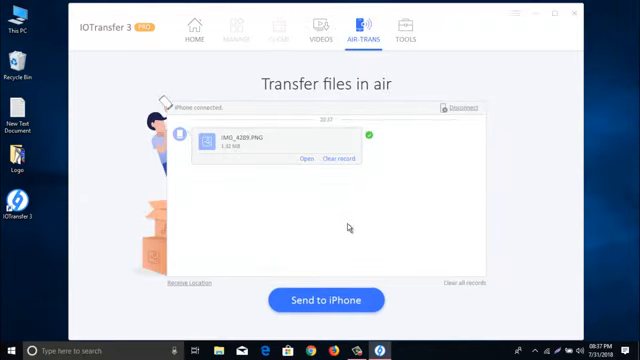
mouse_move(320, 172)
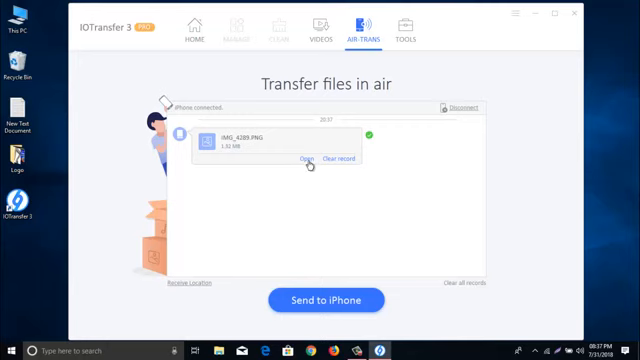
click(304, 160)
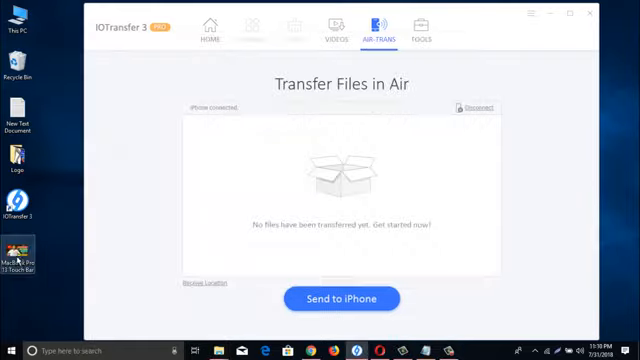
mouse_move(502, 252)
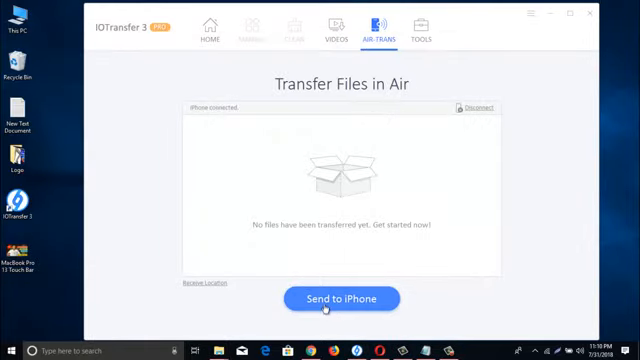
- Queue the MacBook Pro jpg from the Desktop for wireless sending to the iPhone
click(340, 298)
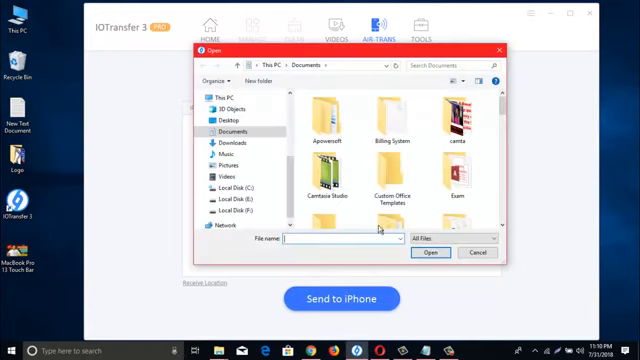
click(216, 120)
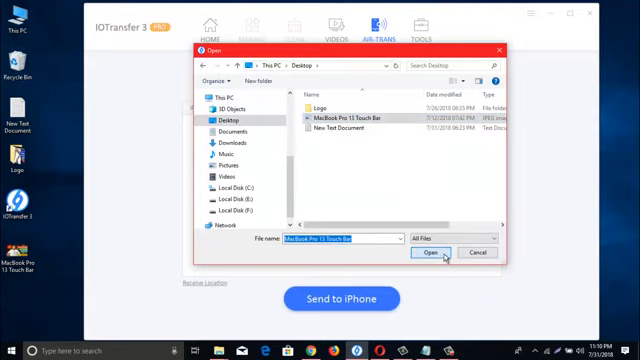
click(424, 252)
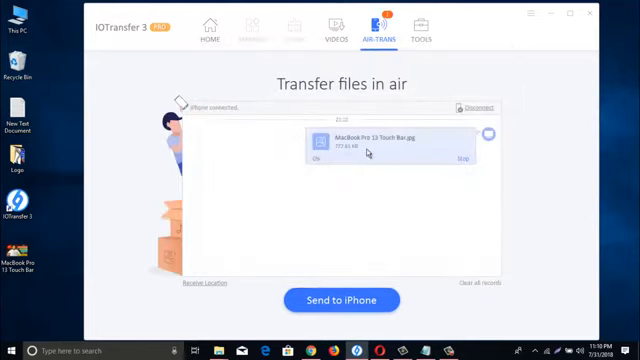